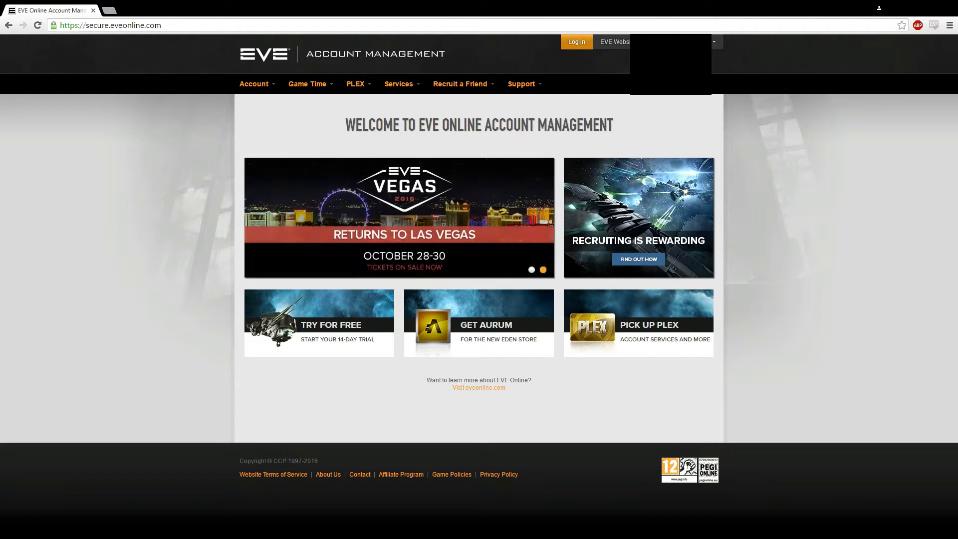
- Go to API Key Management from the Support menu of Account Management
click(522, 84)
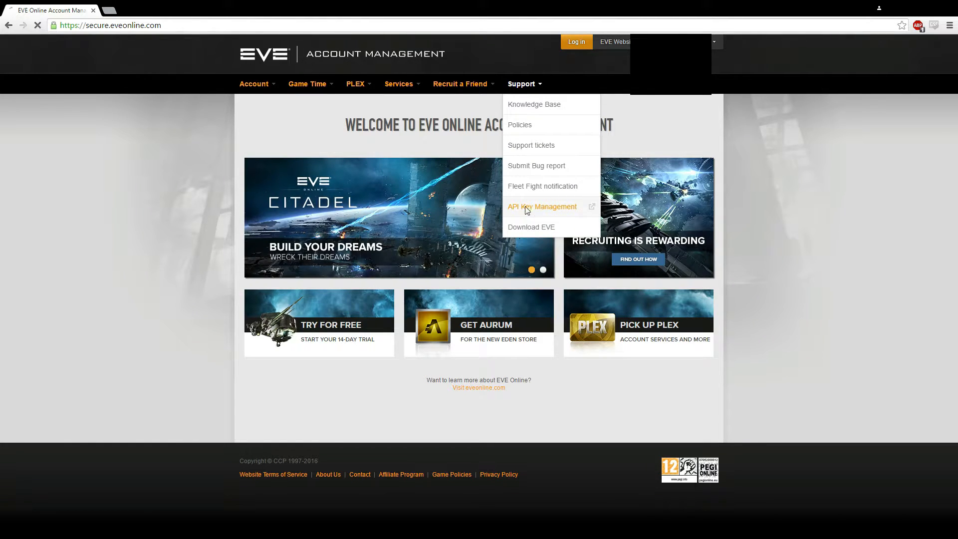
click(541, 206)
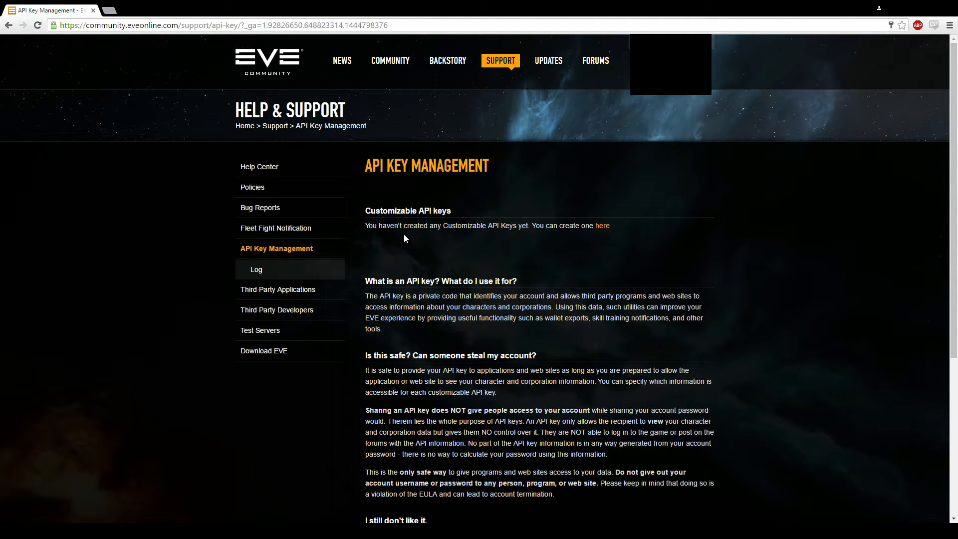
mouse_move(455, 234)
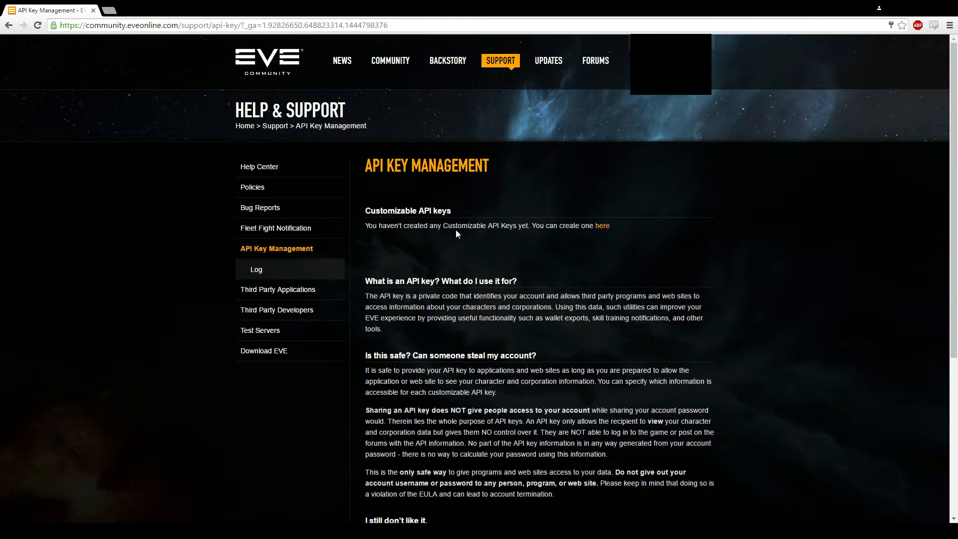
- Start a new customizable API key and name it 'How to make an API'
click(601, 226)
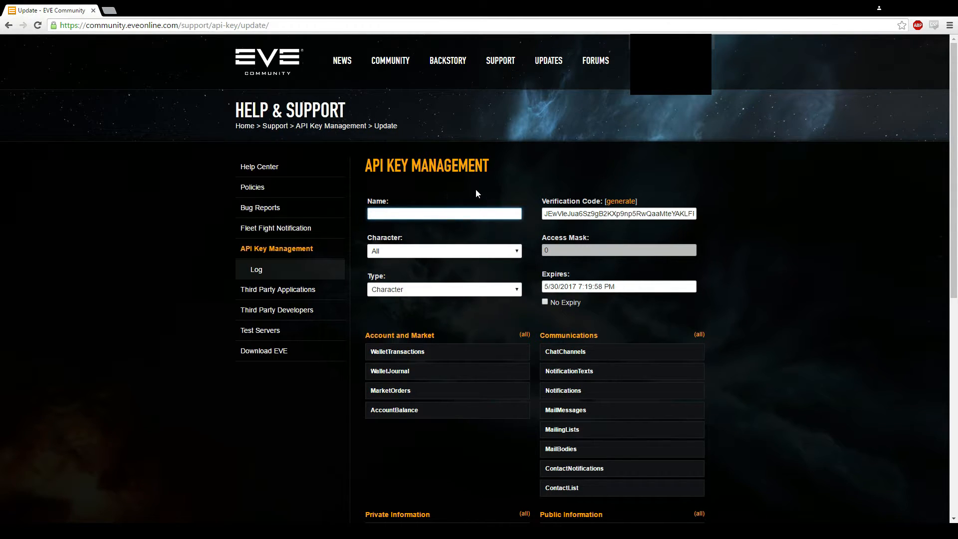
text(How to mak)
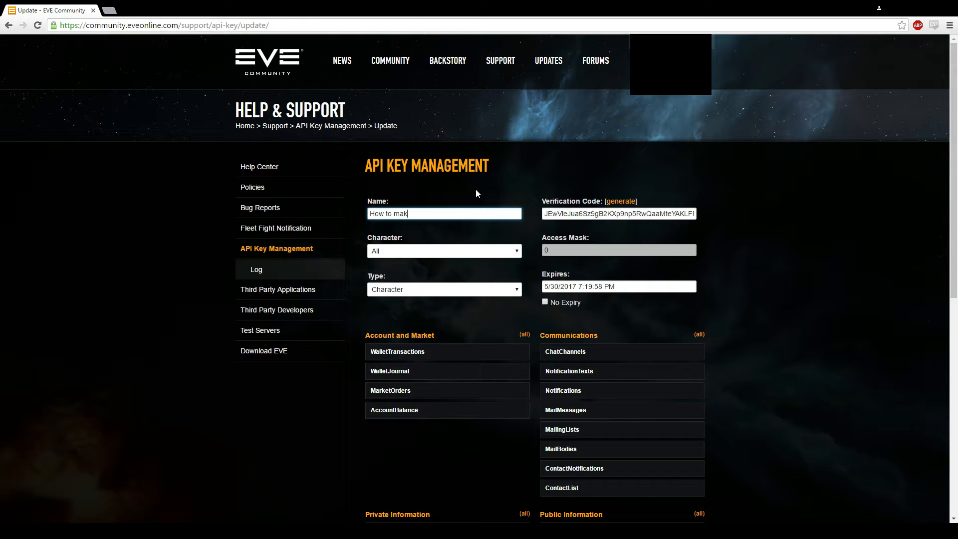
text(e an API)
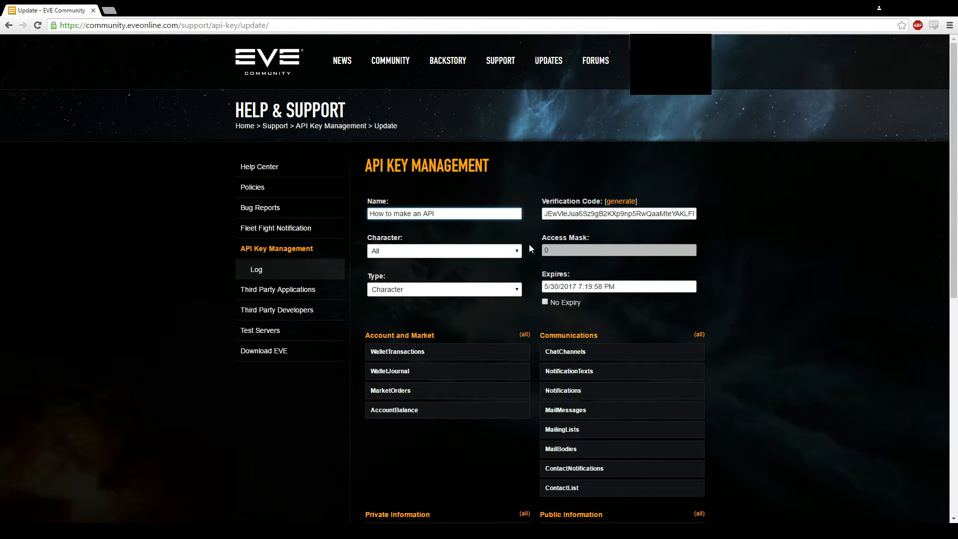
mouse_move(539, 218)
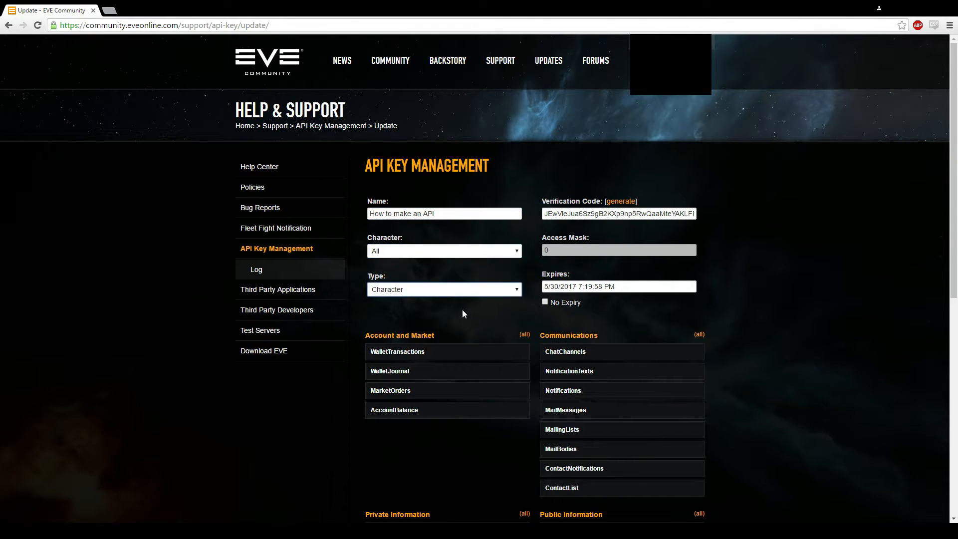
mouse_move(460, 321)
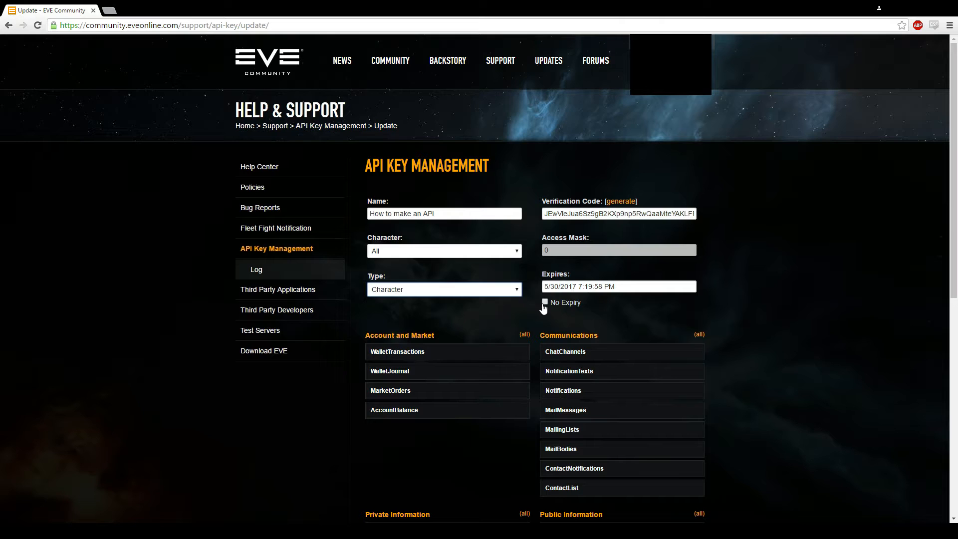
- Tick No Expiry and enable every permission group for a full access mask on all characters
click(544, 302)
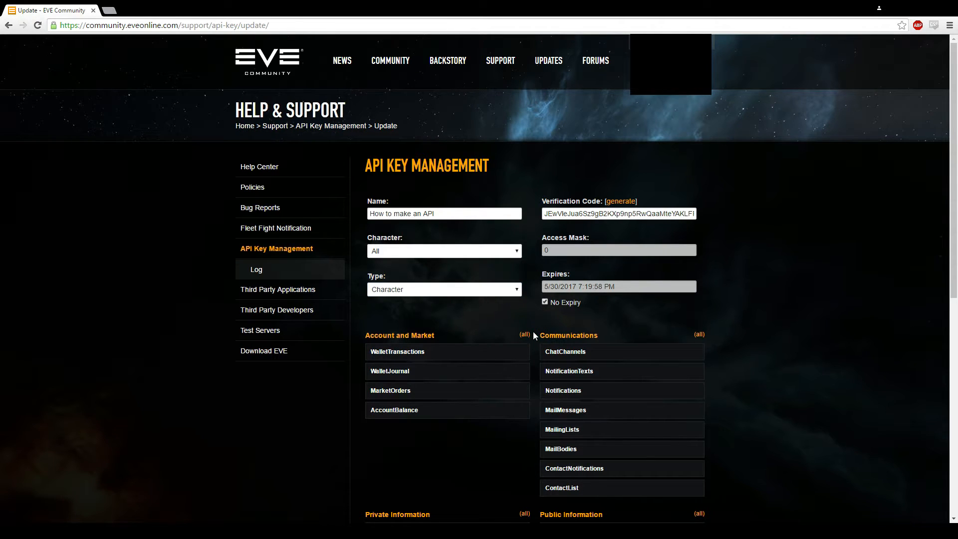
scroll(down, 3)
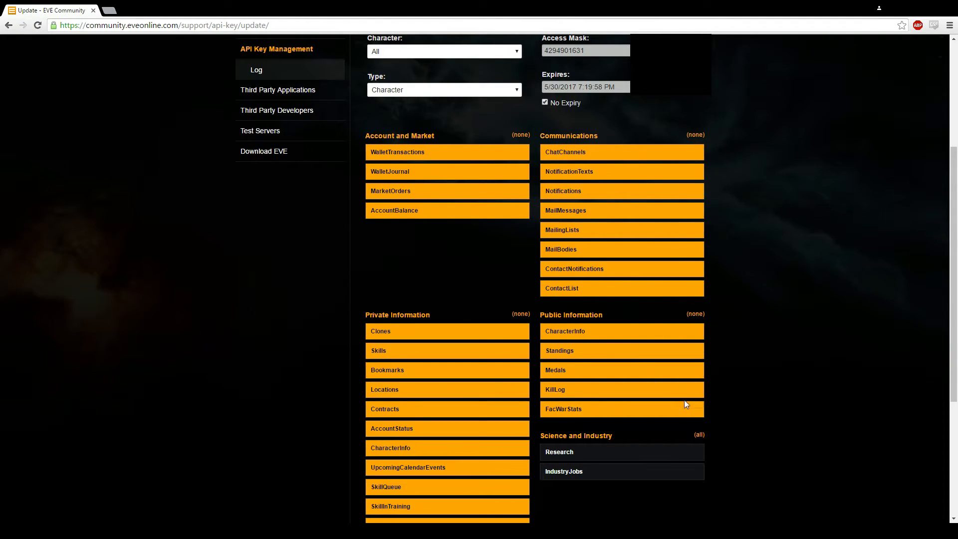
scroll(down, 3)
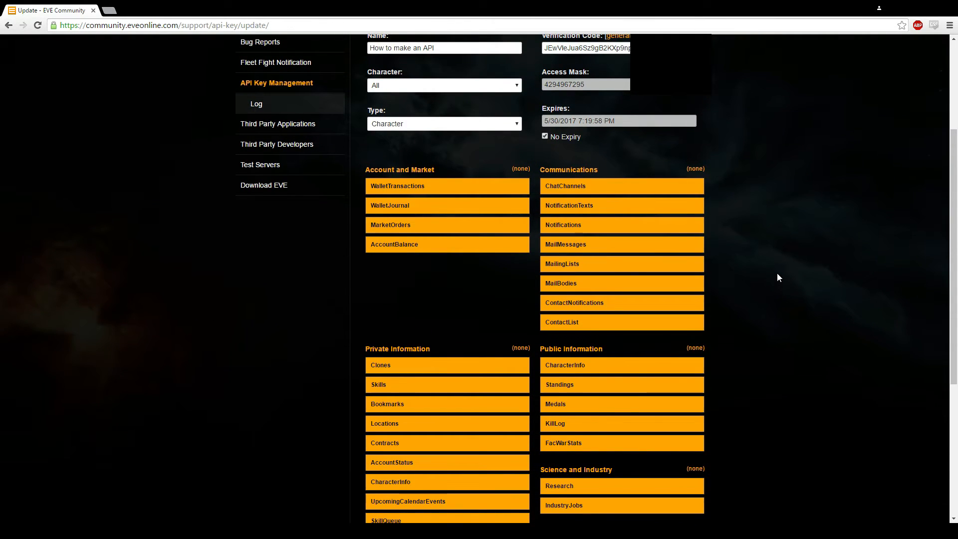
mouse_move(766, 242)
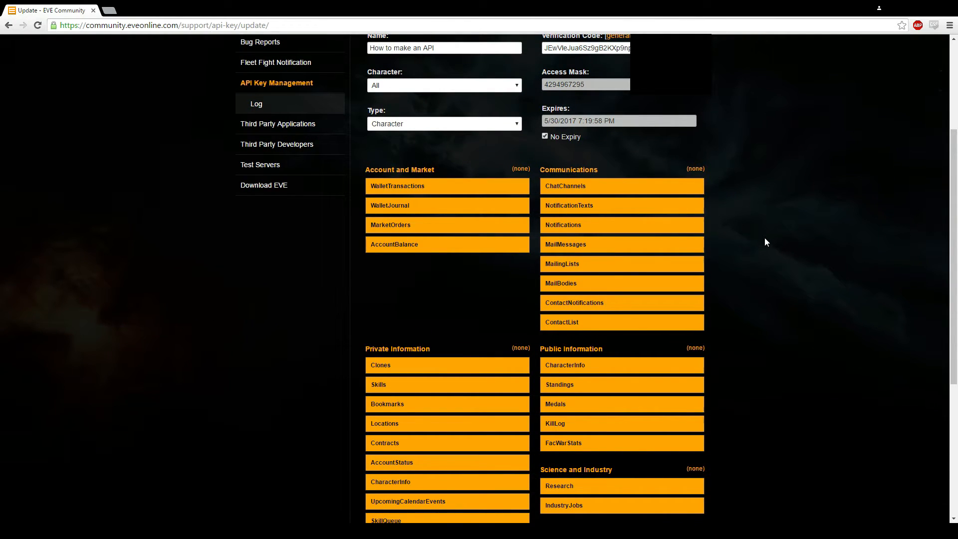
mouse_move(536, 345)
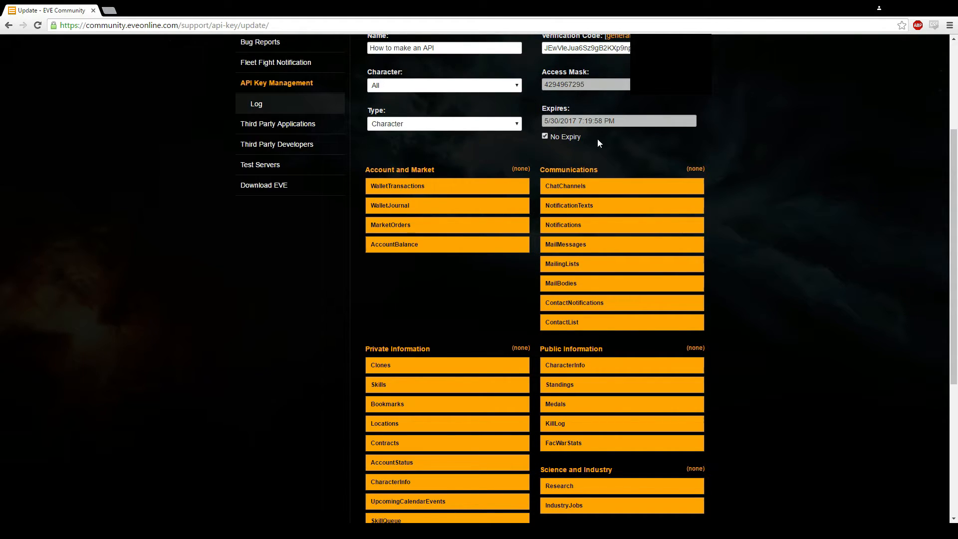
mouse_move(560, 263)
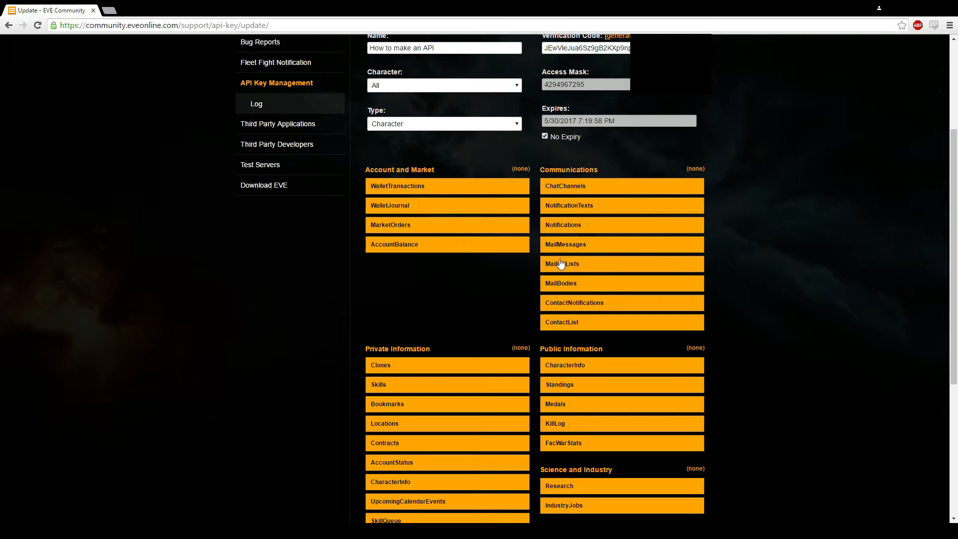
scroll(down, 3)
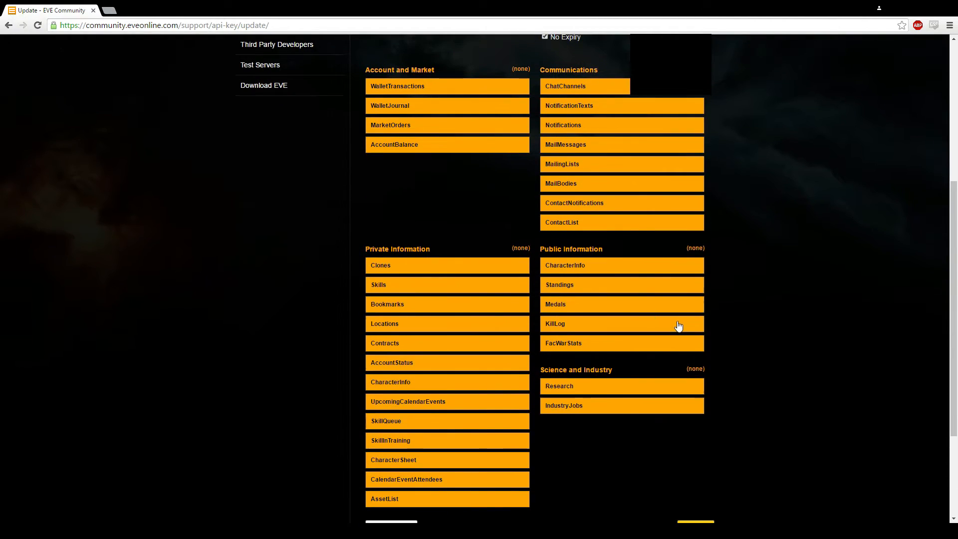
mouse_move(333, 341)
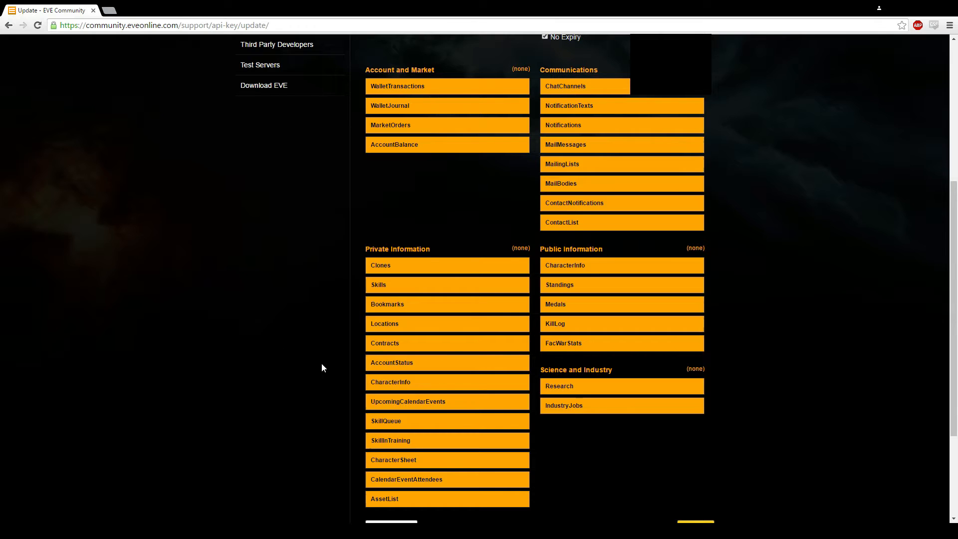
mouse_move(251, 206)
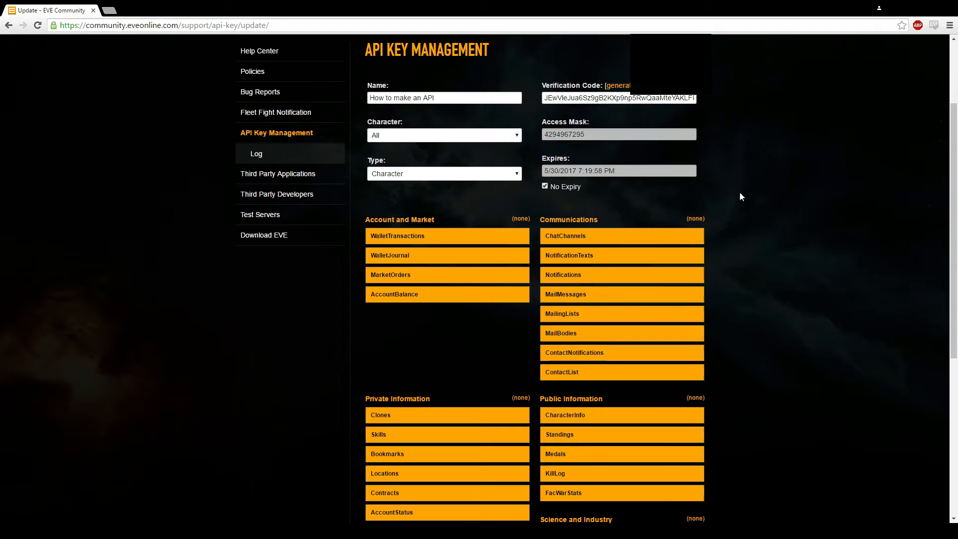
scroll(down, 3)
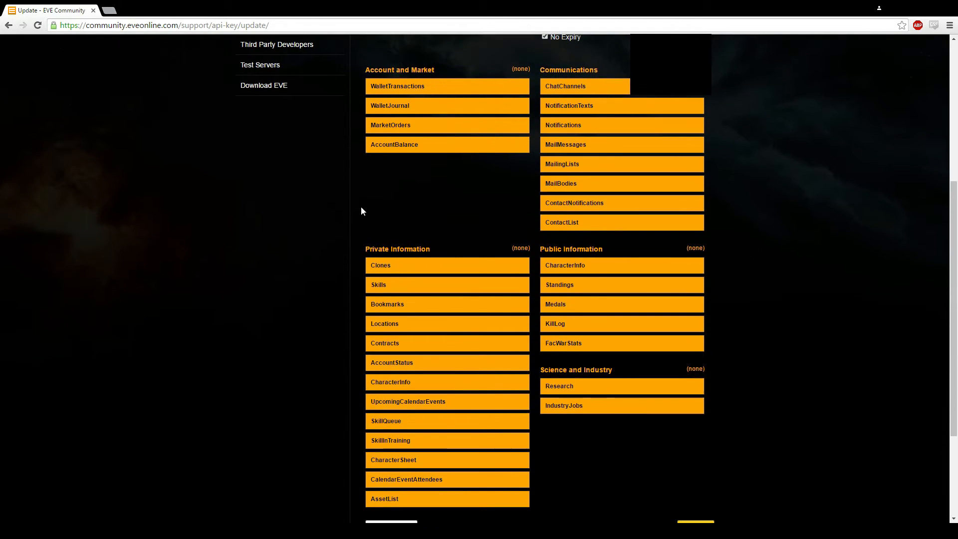
mouse_move(377, 206)
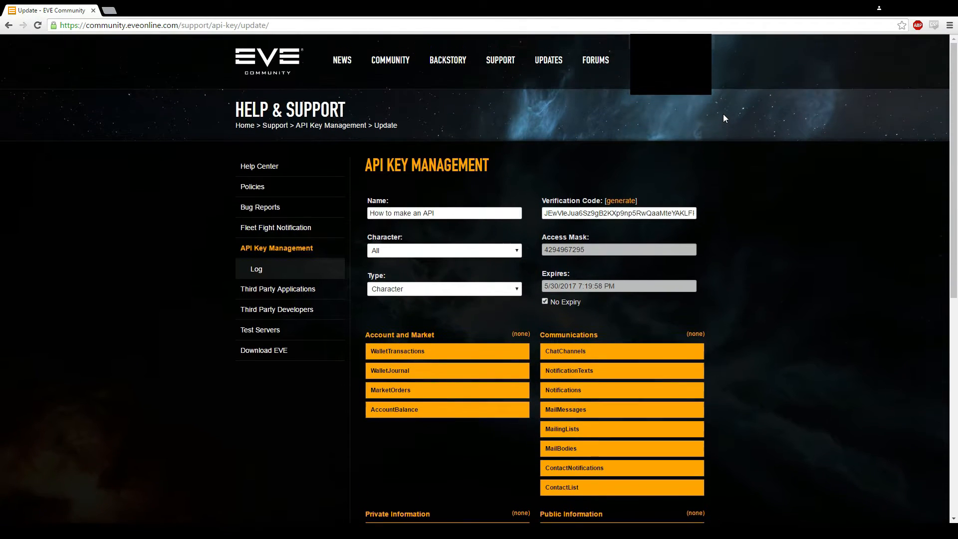
scroll(down, 3)
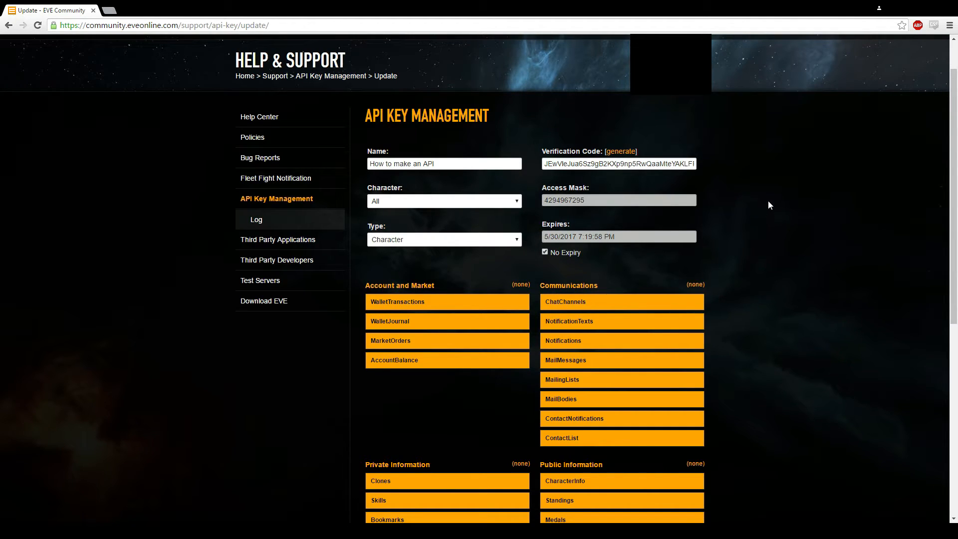
mouse_move(771, 193)
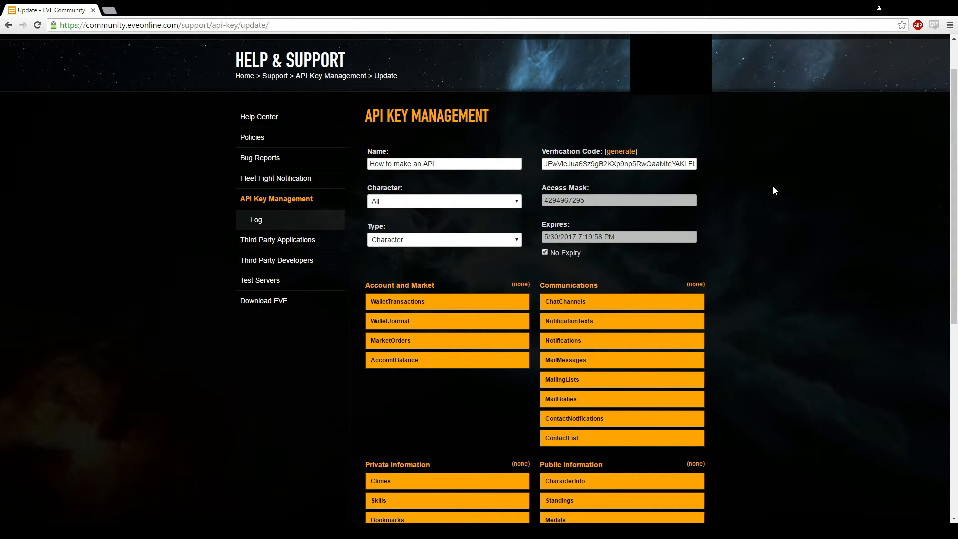
scroll(down, 3)
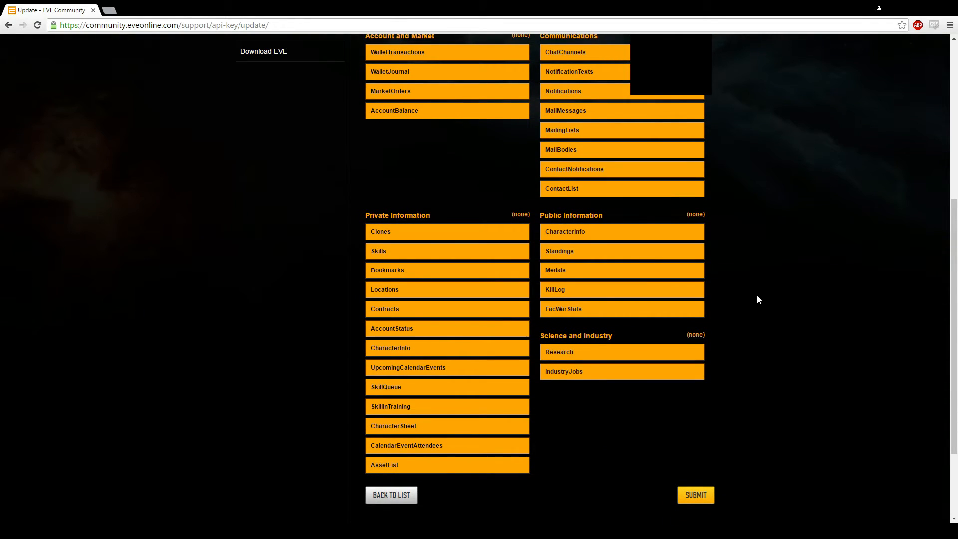
- Submit the form so the 'How to make an API' key is listed with ID and verification code
click(694, 494)
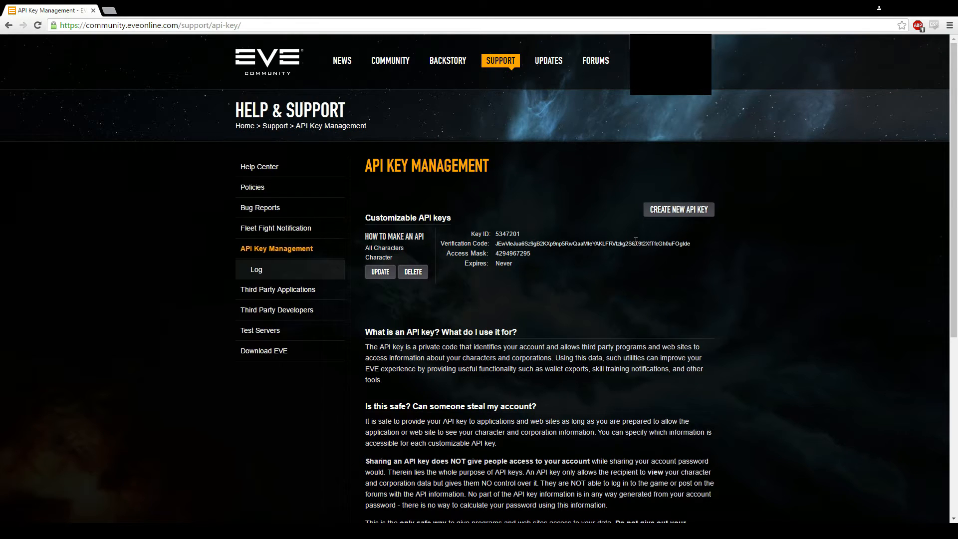
mouse_move(590, 262)
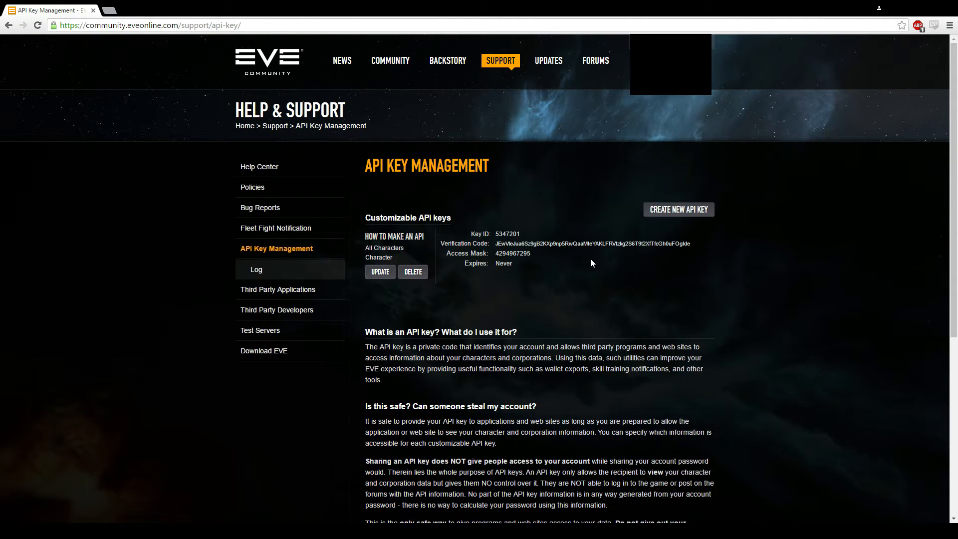
mouse_move(595, 253)
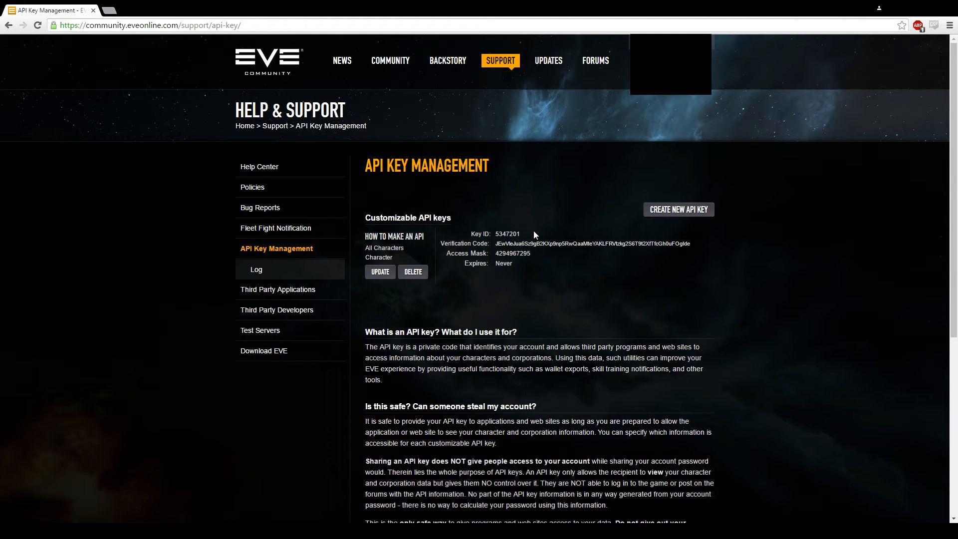
mouse_move(534, 238)
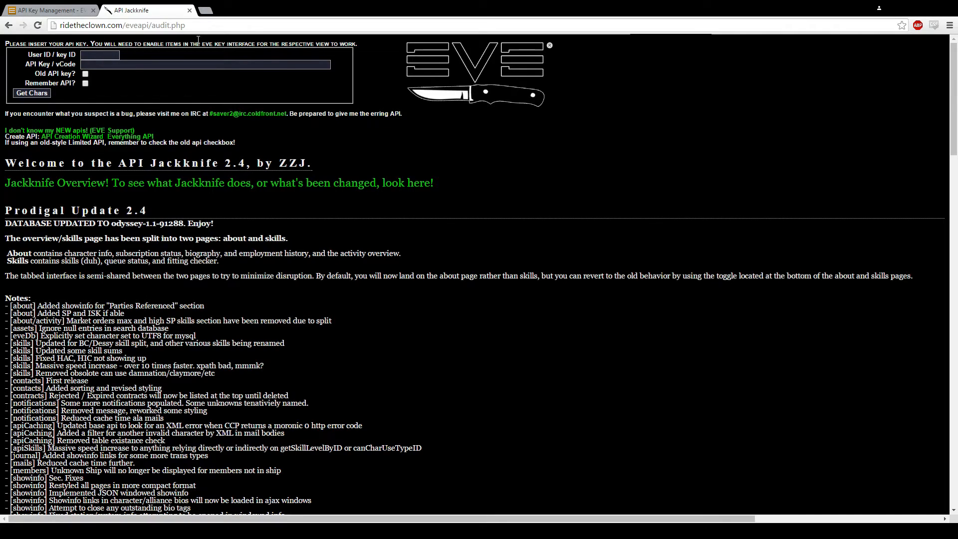
mouse_move(520, 82)
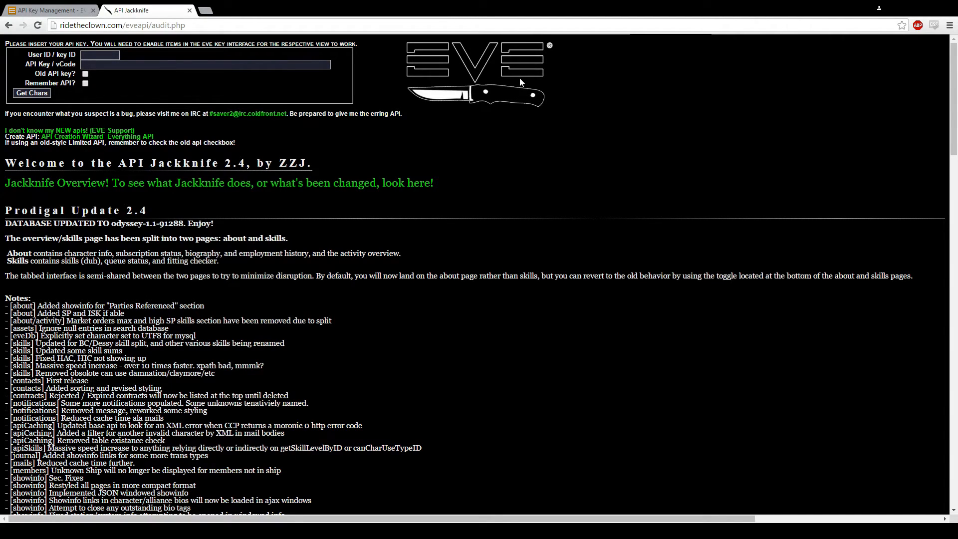
mouse_move(455, 125)
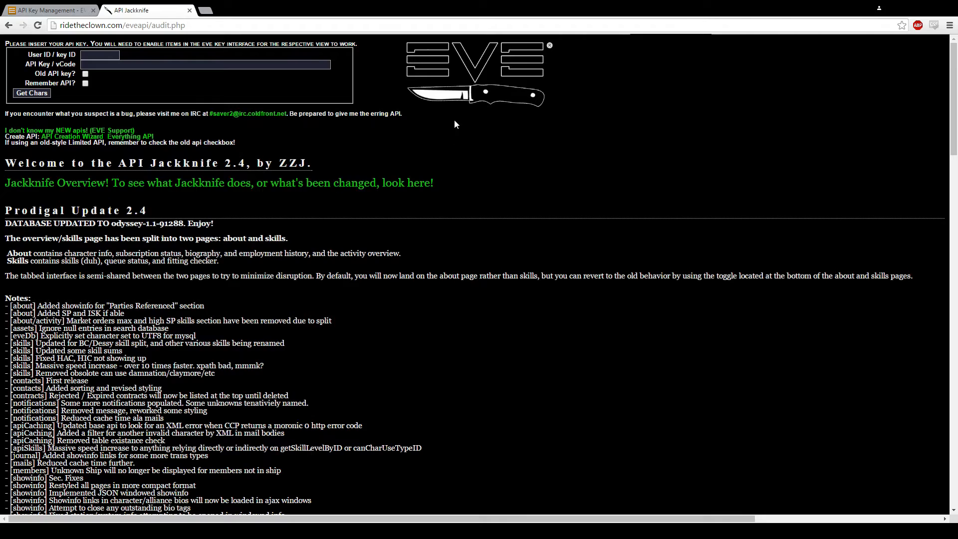
mouse_move(427, 273)
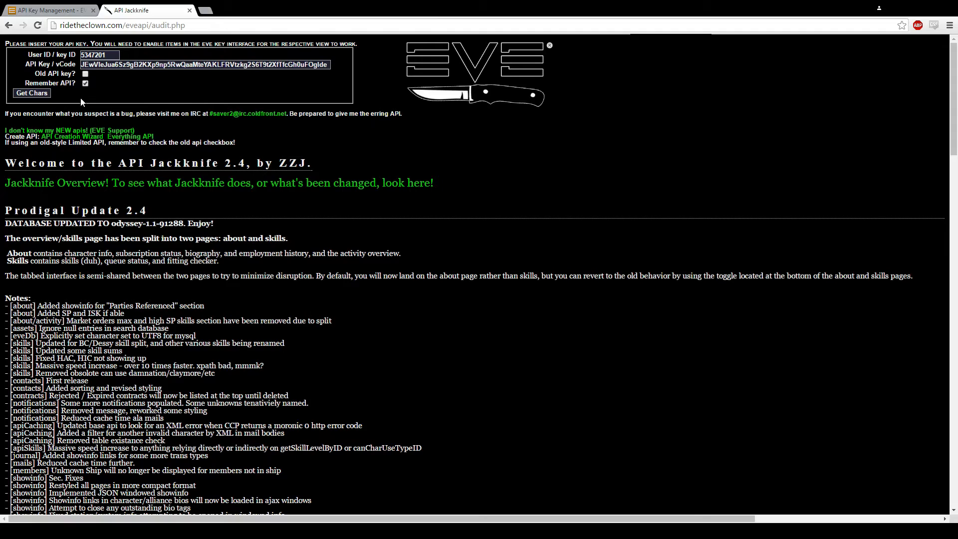
- Fetch the key's characters with Get Chars and show howtoapi's about page
click(31, 92)
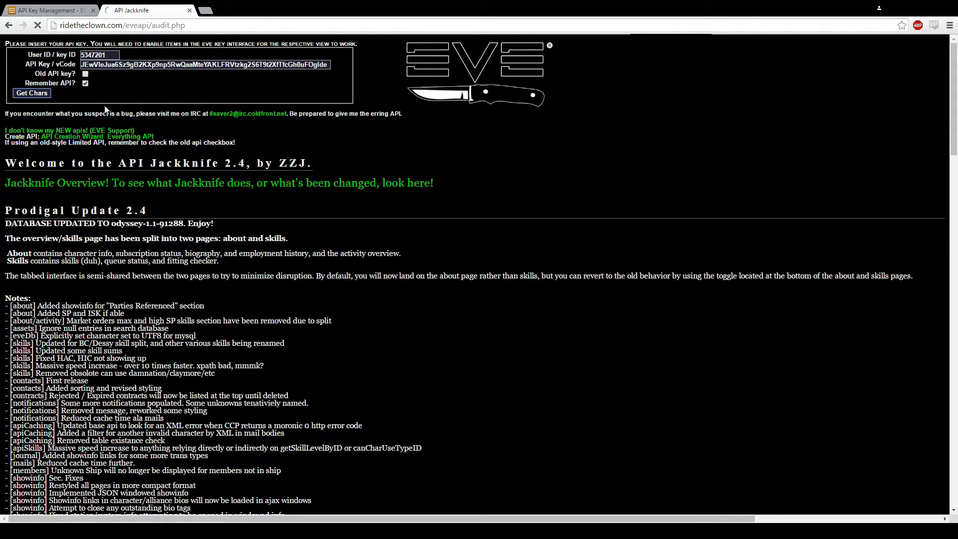
click(31, 93)
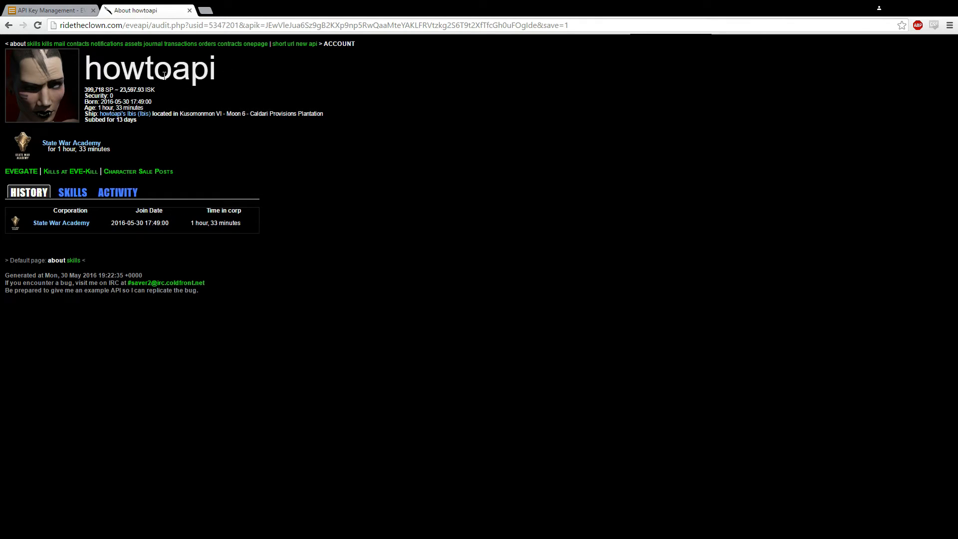
mouse_move(136, 85)
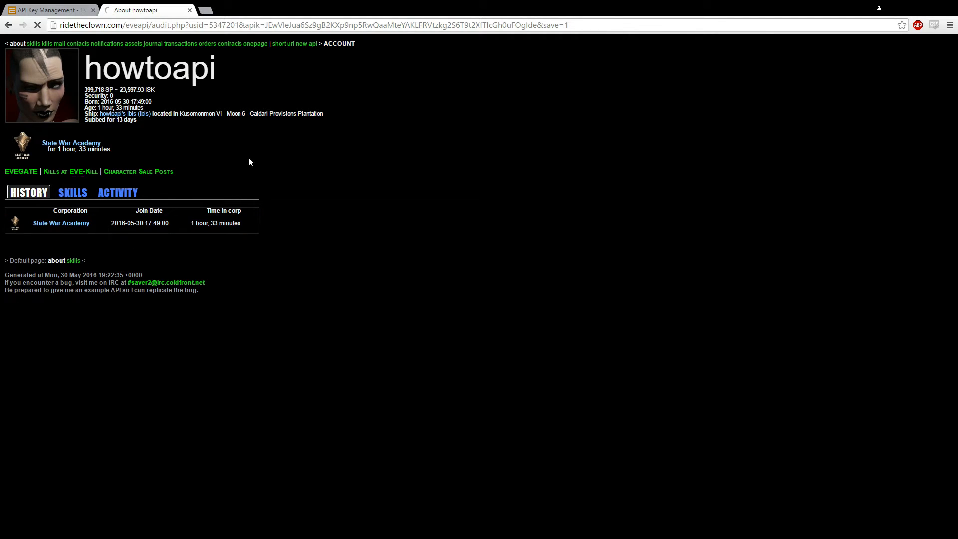
mouse_move(343, 152)
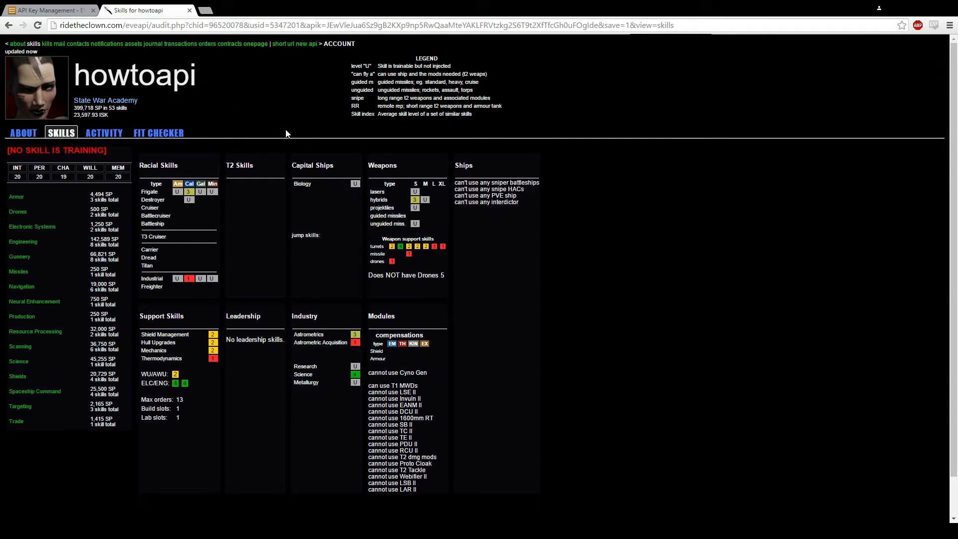
mouse_move(212, 191)
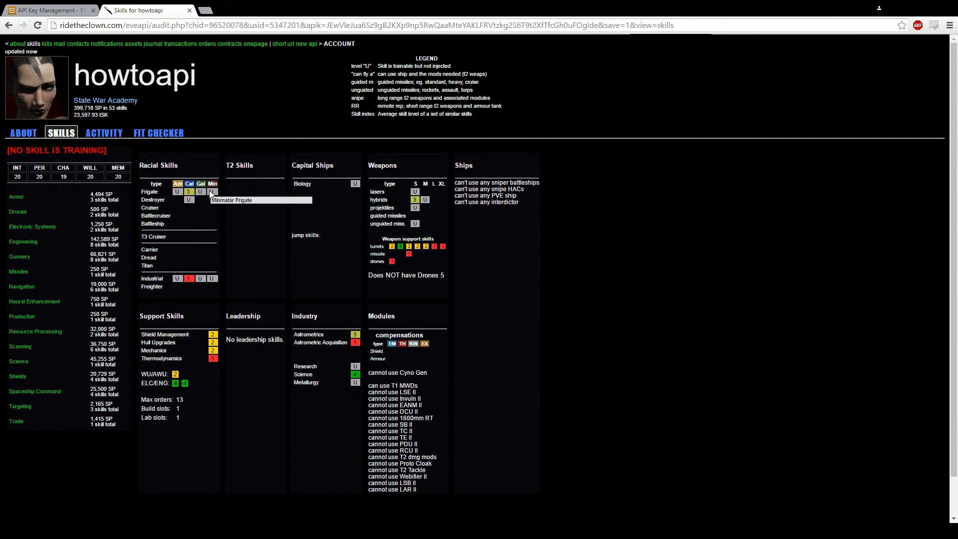
mouse_move(129, 57)
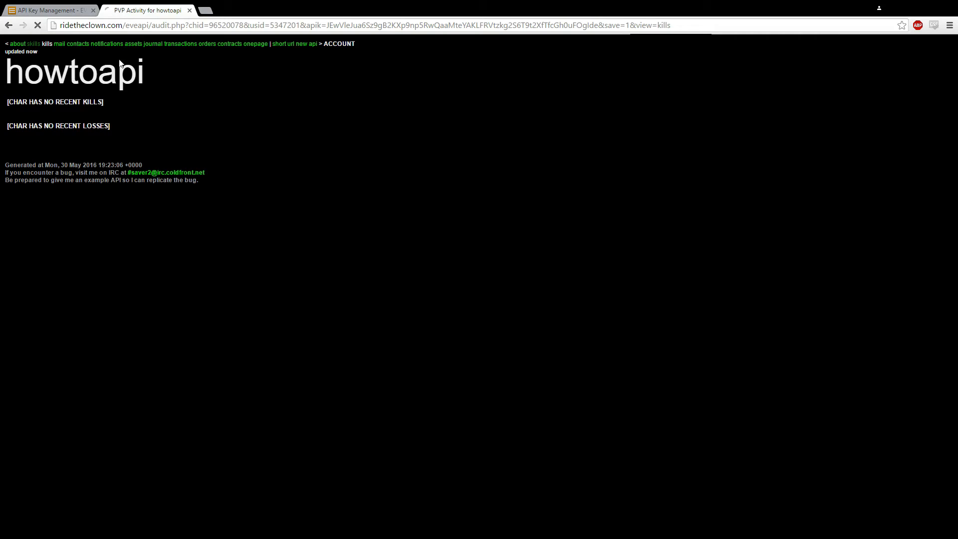
- Go to howtoapi's mail, read the 'booo' message and close it
click(59, 44)
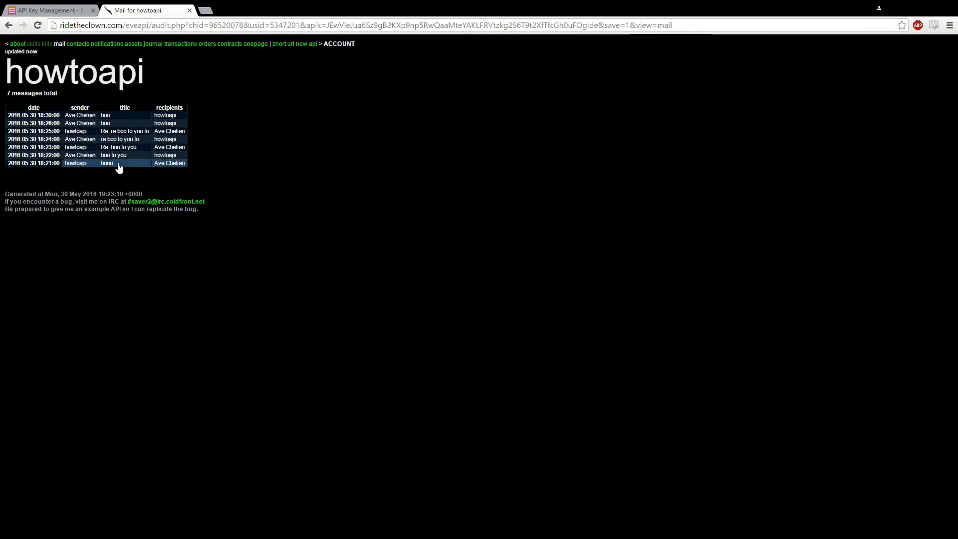
click(106, 163)
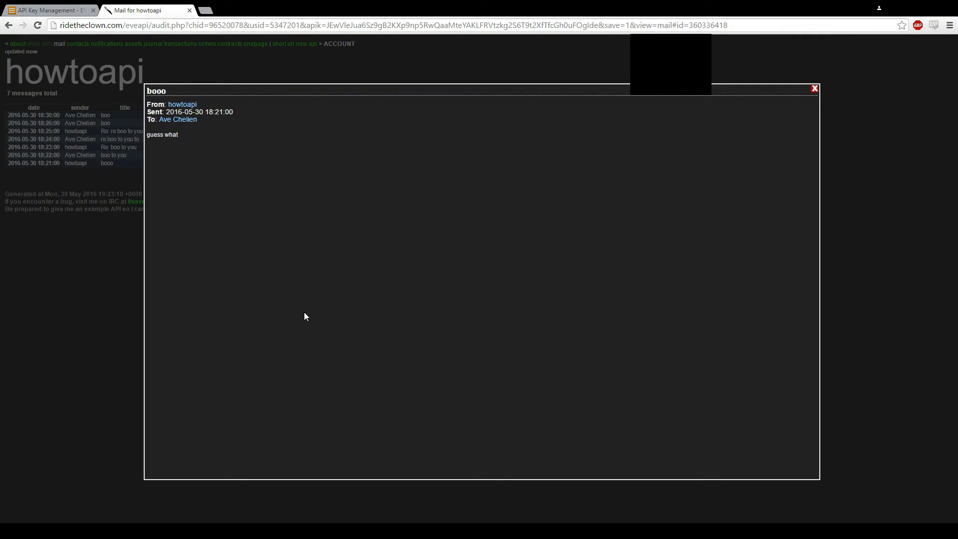
mouse_move(765, 86)
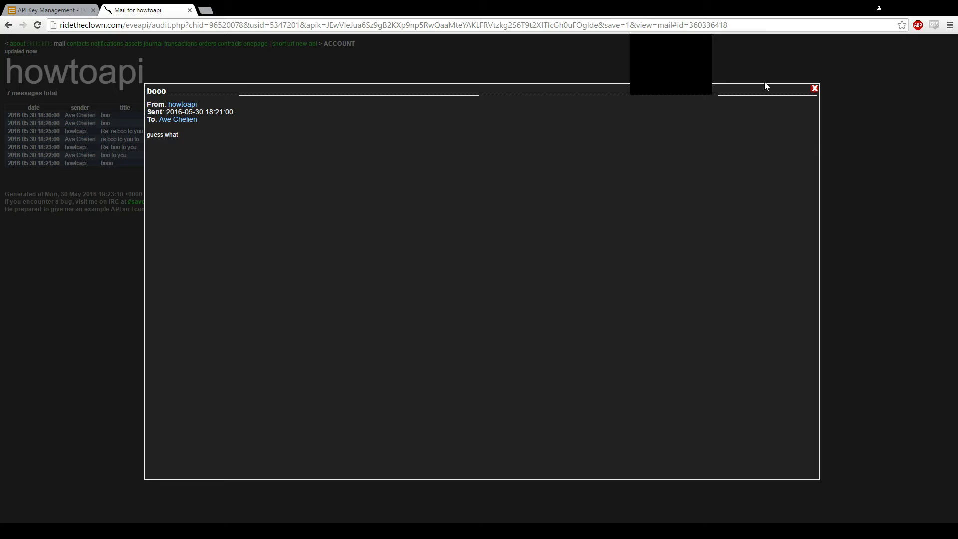
click(813, 88)
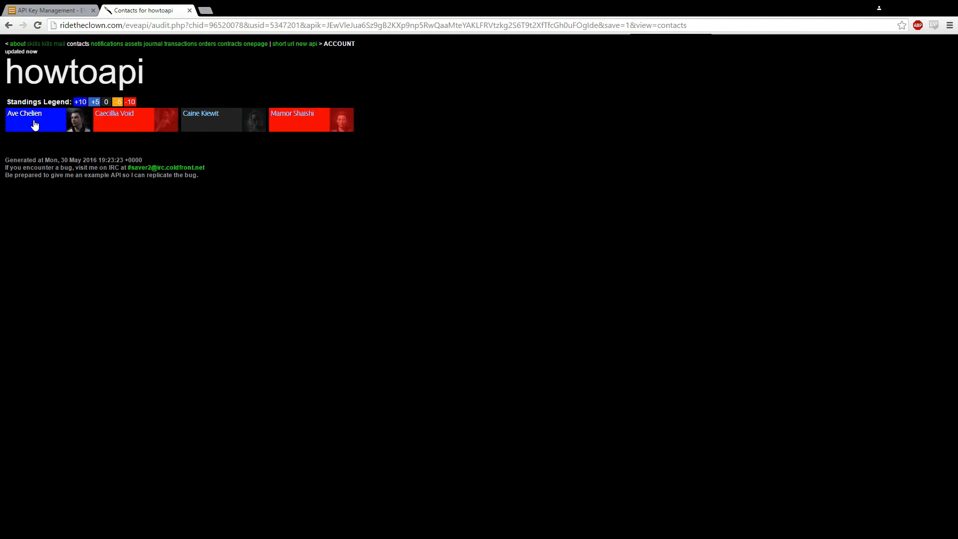
mouse_move(202, 122)
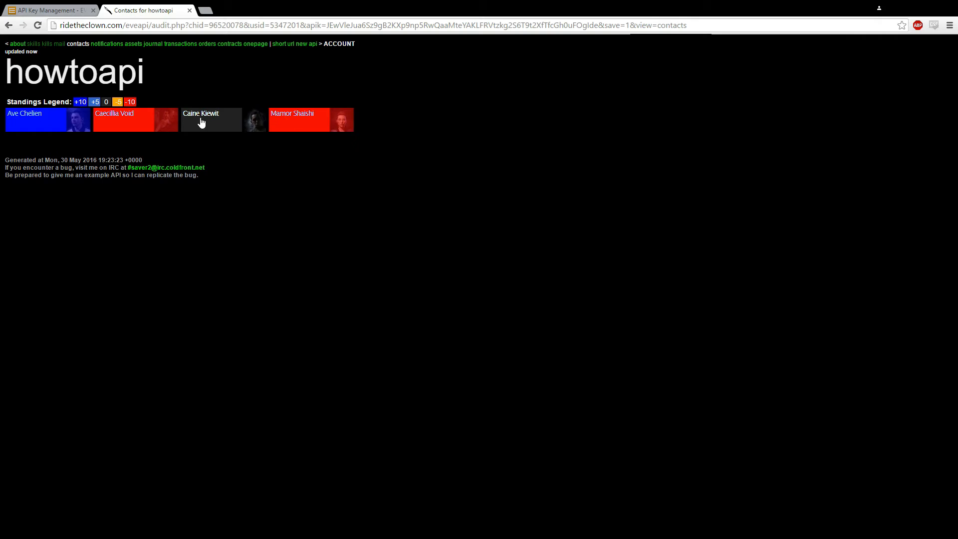
mouse_move(256, 132)
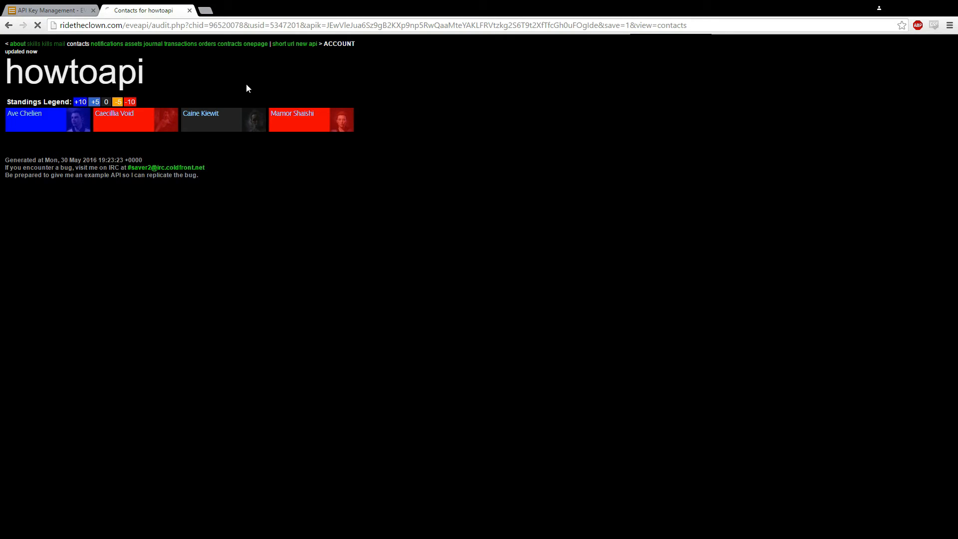
- View howtoapi's notifications, then its assets: 16 item stacks across 2 locations
click(106, 43)
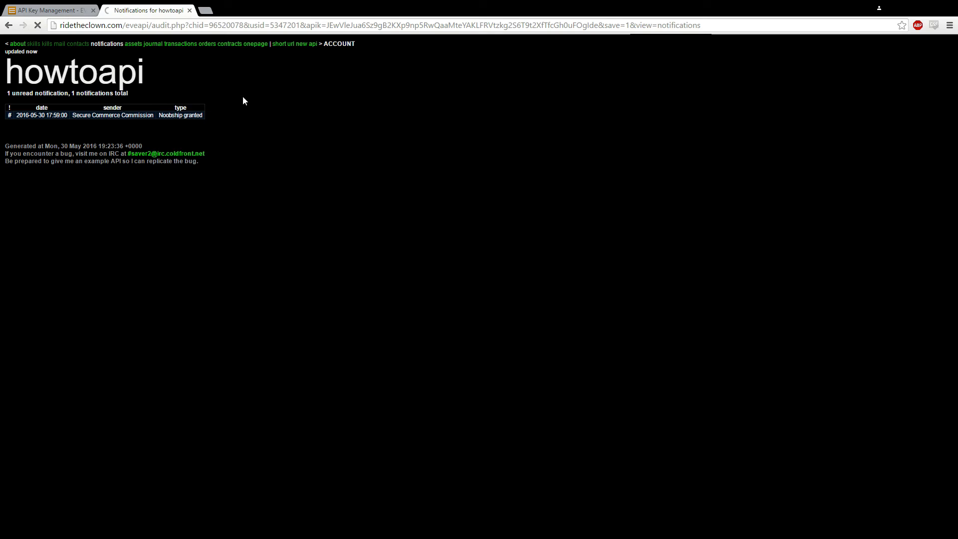
click(133, 43)
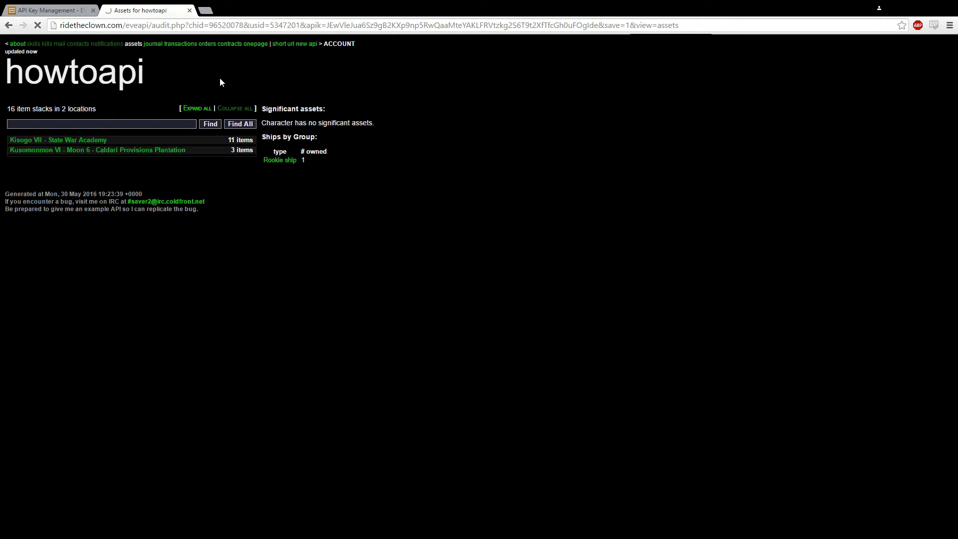
mouse_move(243, 82)
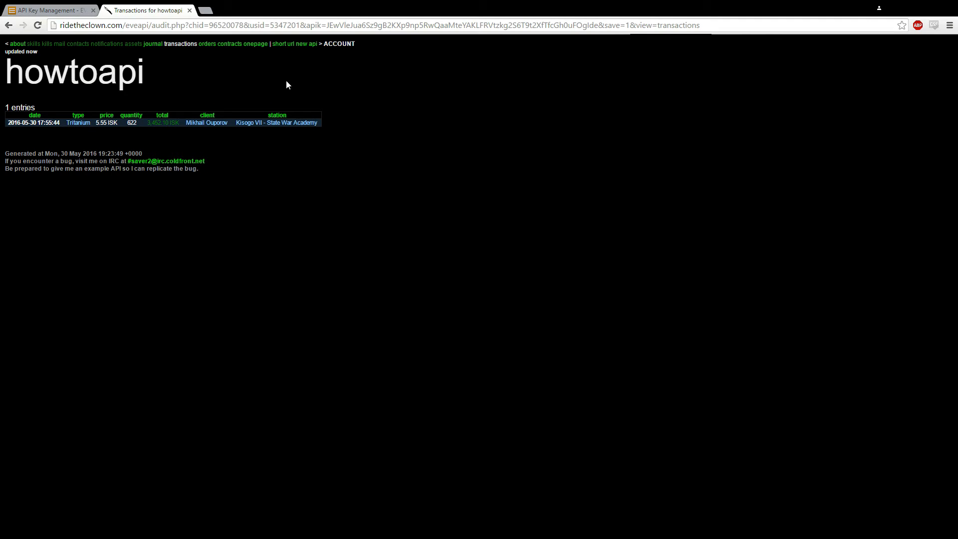
mouse_move(295, 78)
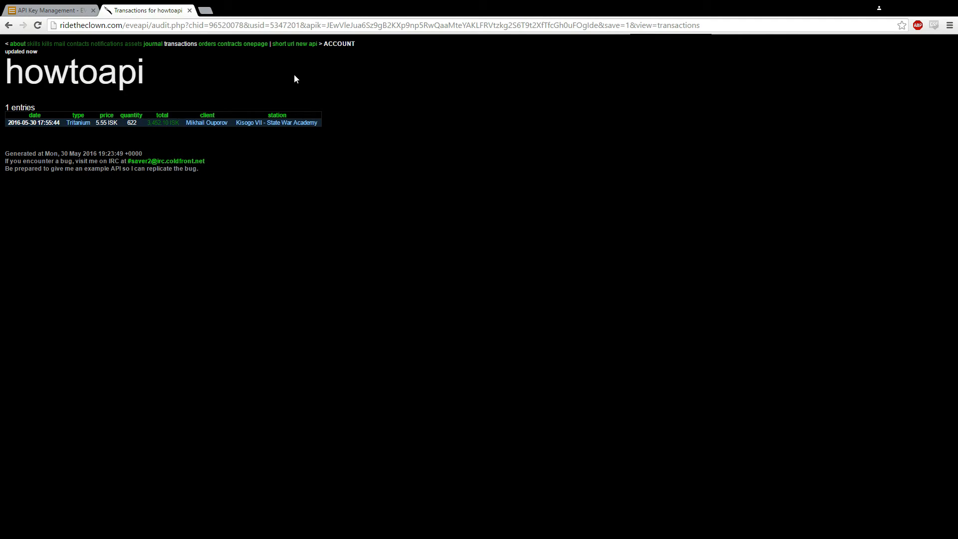
mouse_move(280, 102)
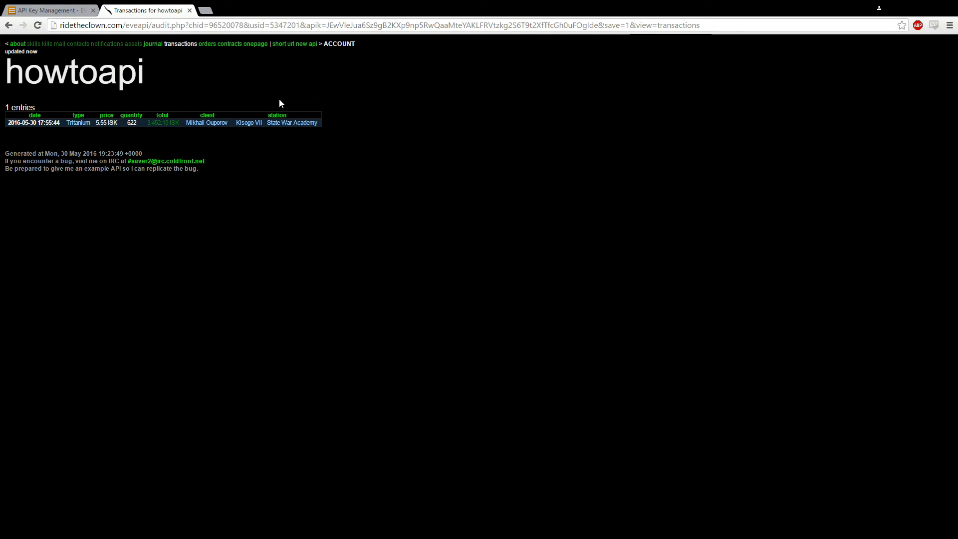
mouse_move(215, 57)
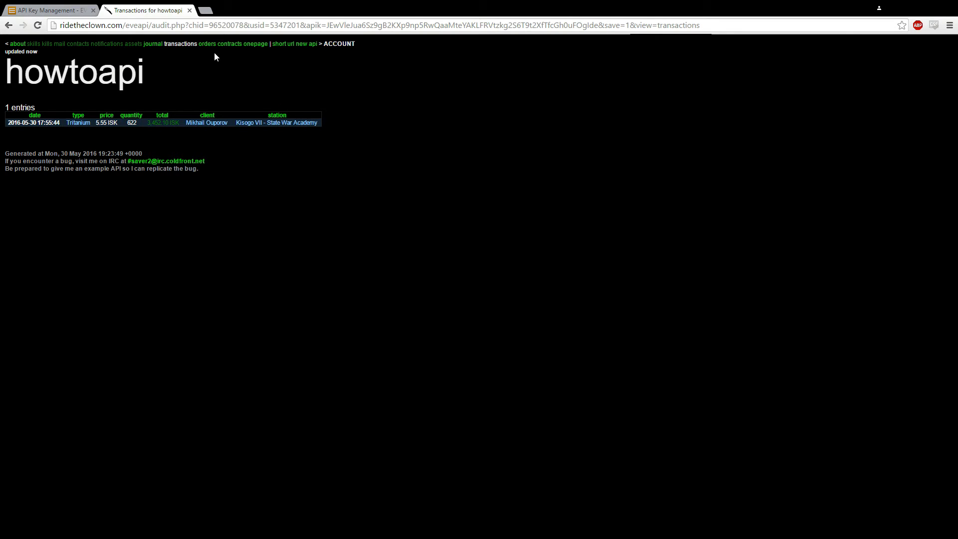
mouse_move(206, 57)
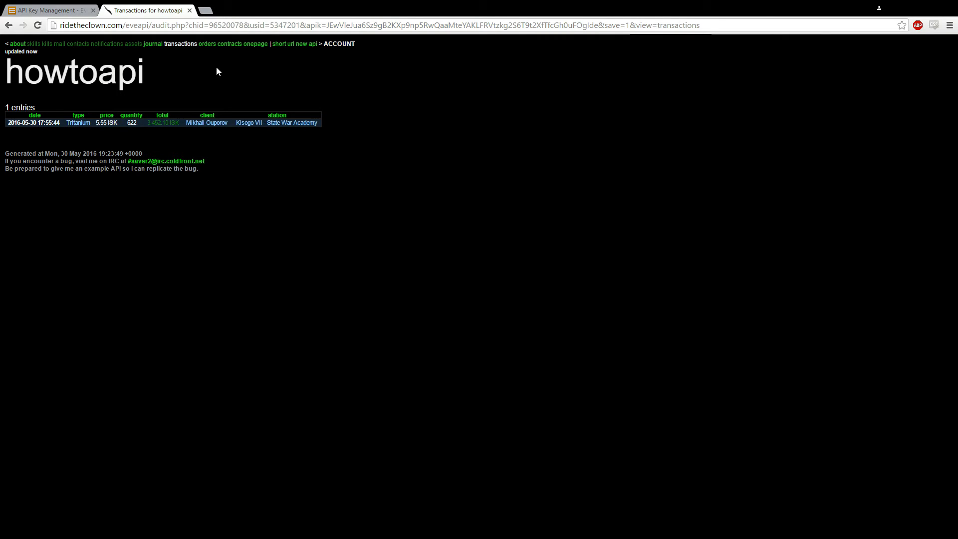
mouse_move(206, 44)
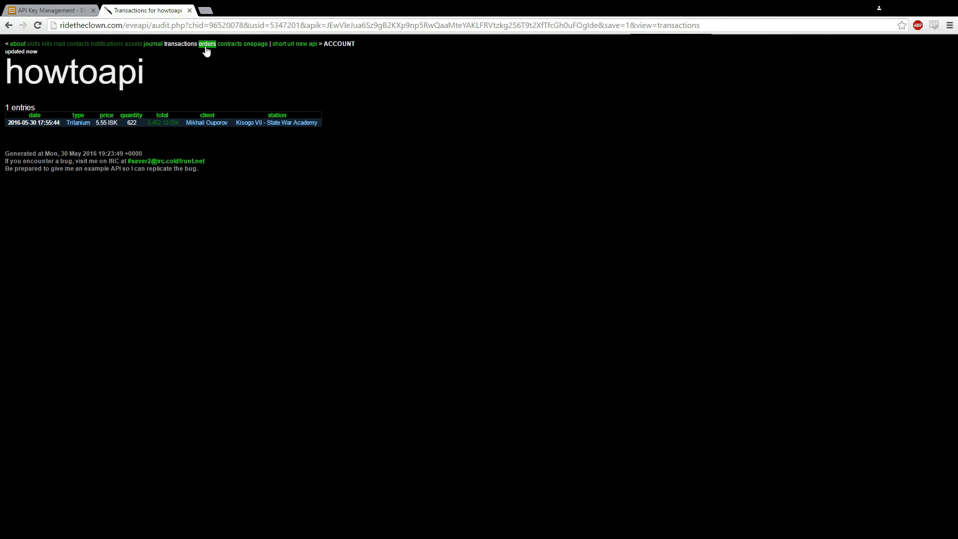
- View howtoapi's market orders, then its contracts showing none in the last month
click(206, 43)
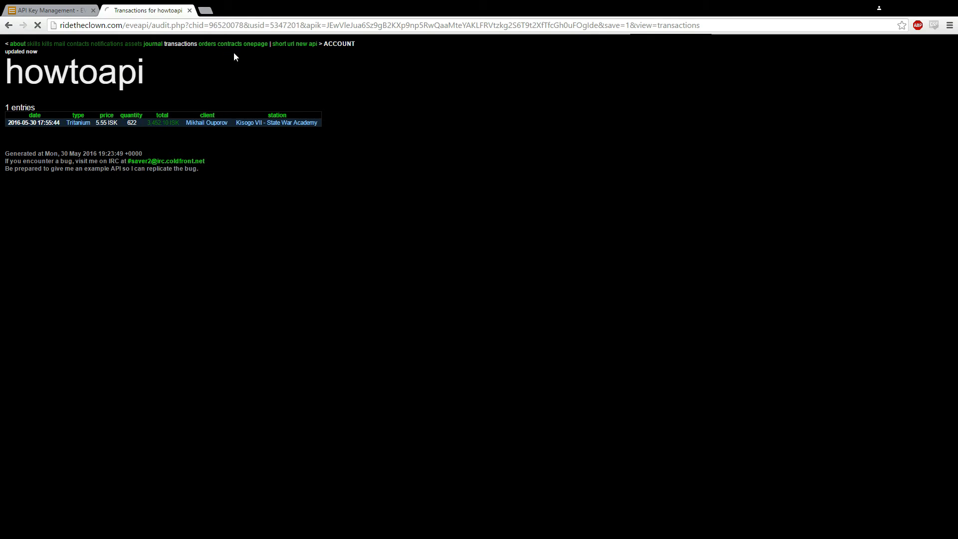
click(229, 44)
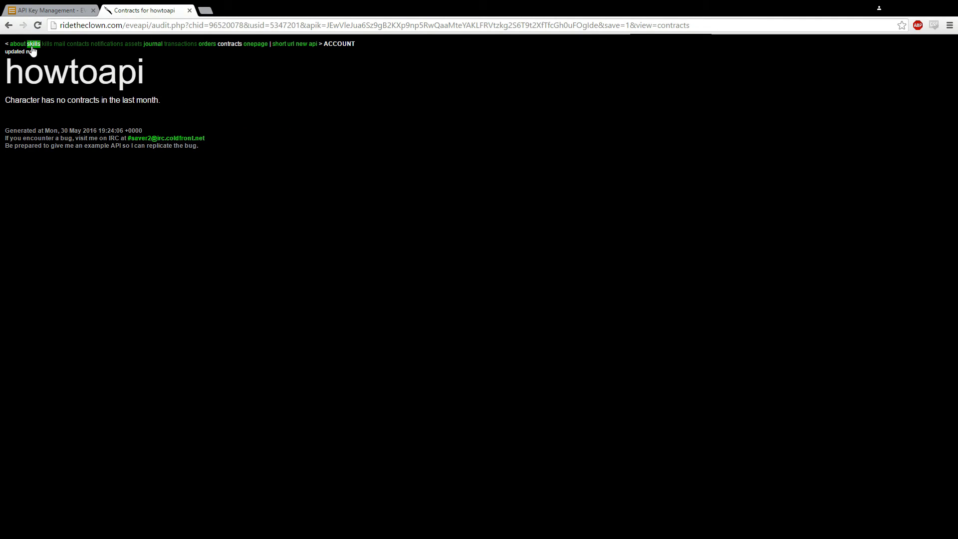
- Return to howtoapi's about page and show the Activity summary of ISK made, spent and journal entries
click(18, 44)
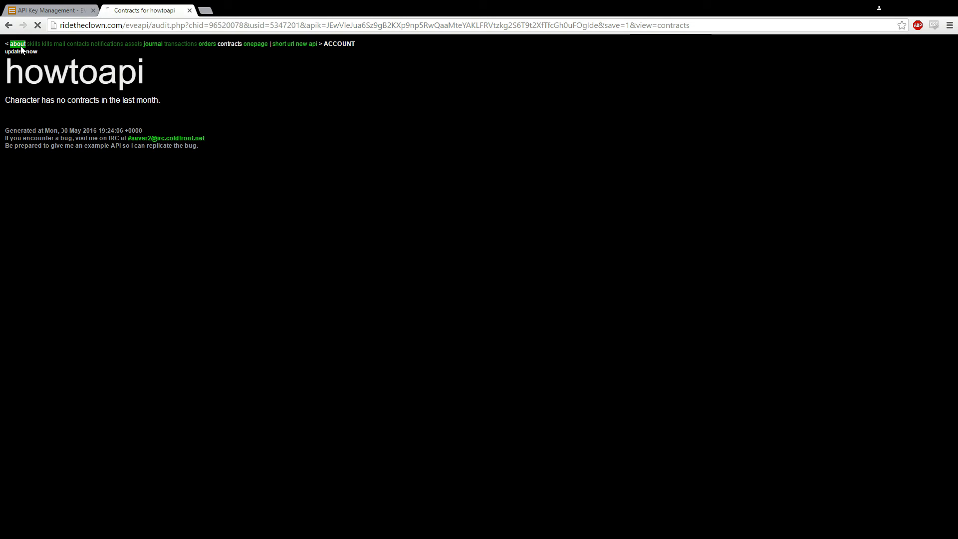
click(17, 43)
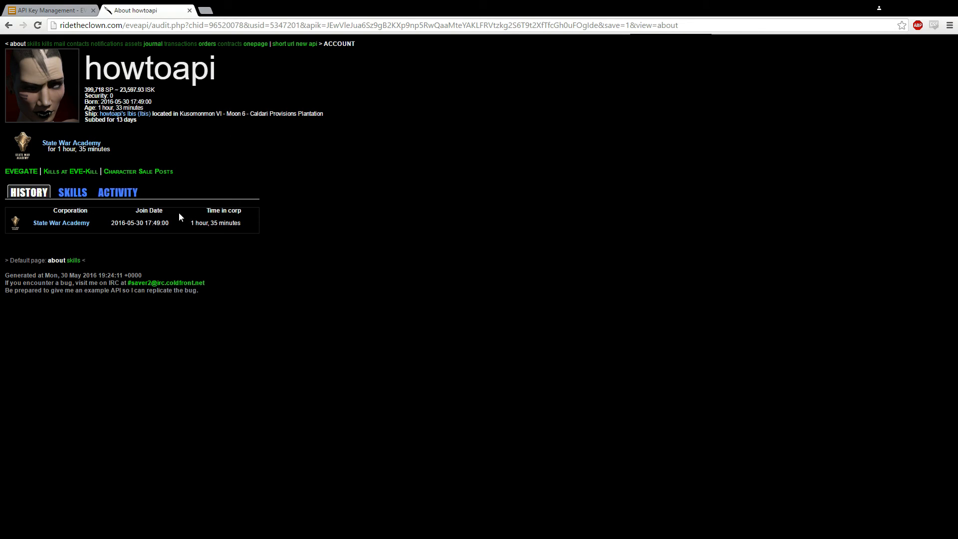
mouse_move(23, 245)
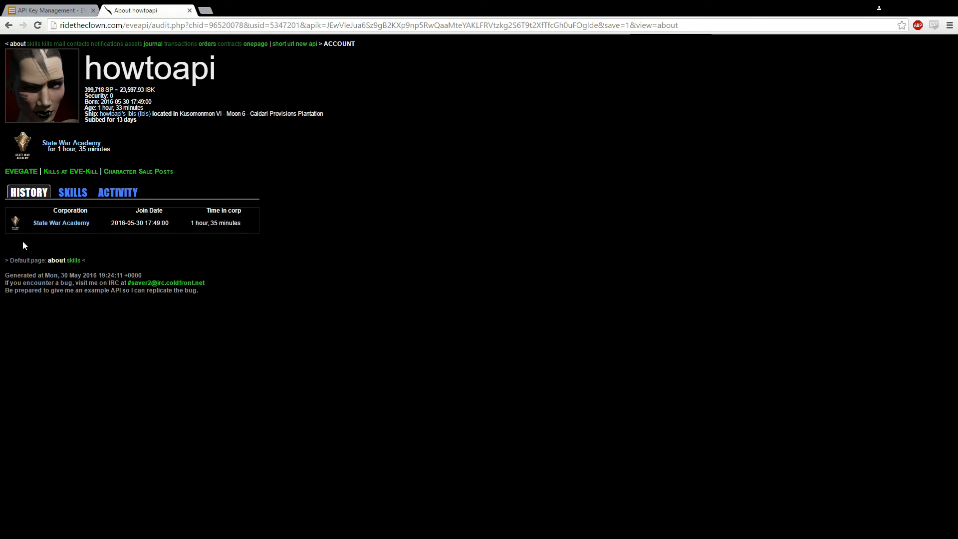
click(117, 192)
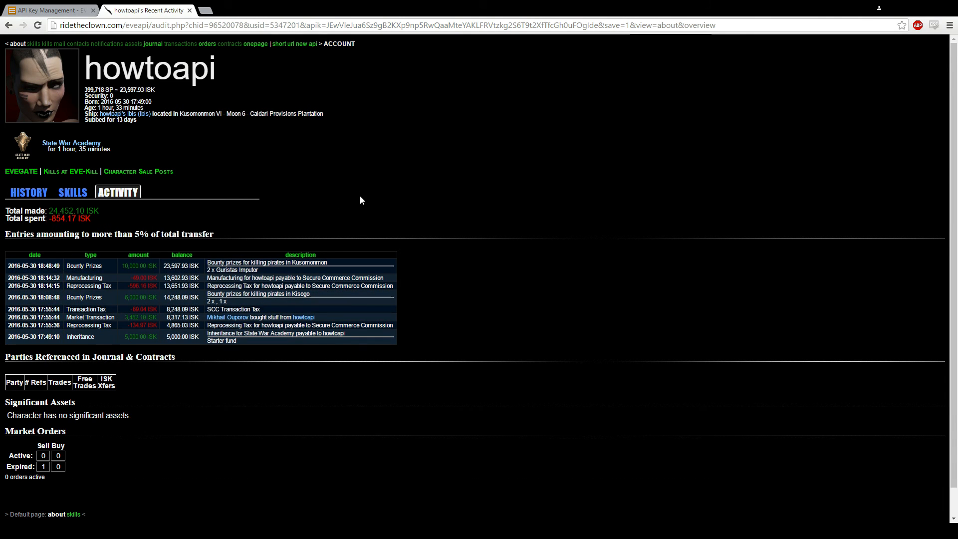
scroll(down, 3)
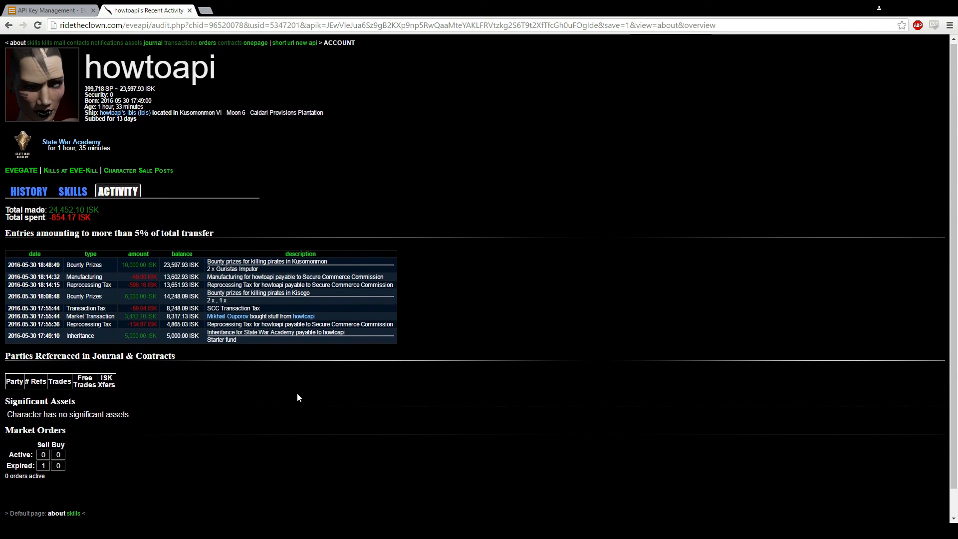
scroll(down, 3)
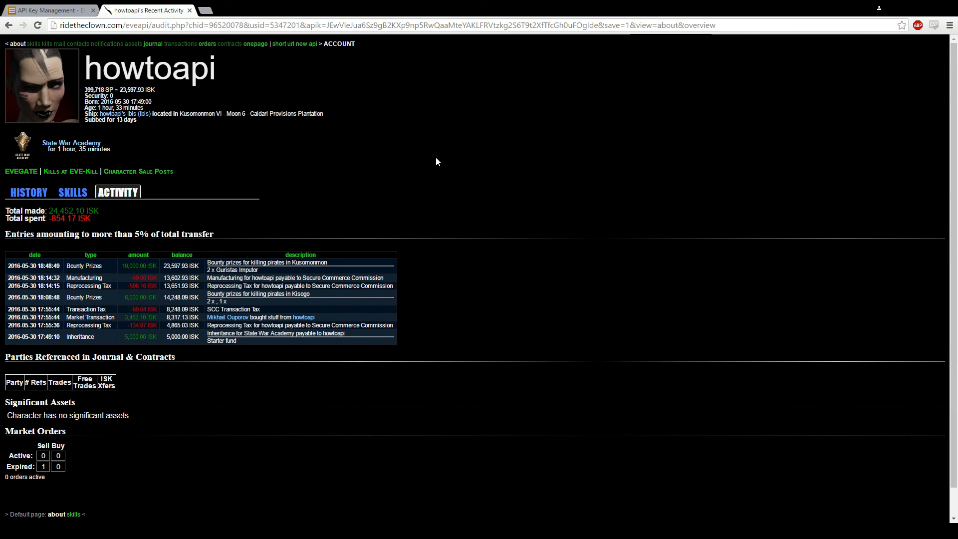
mouse_move(421, 134)
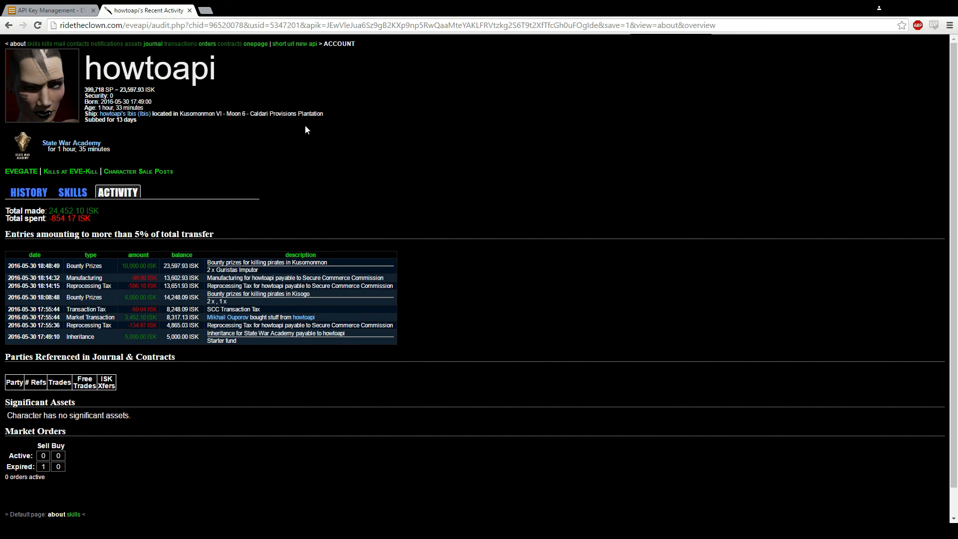
mouse_move(334, 126)
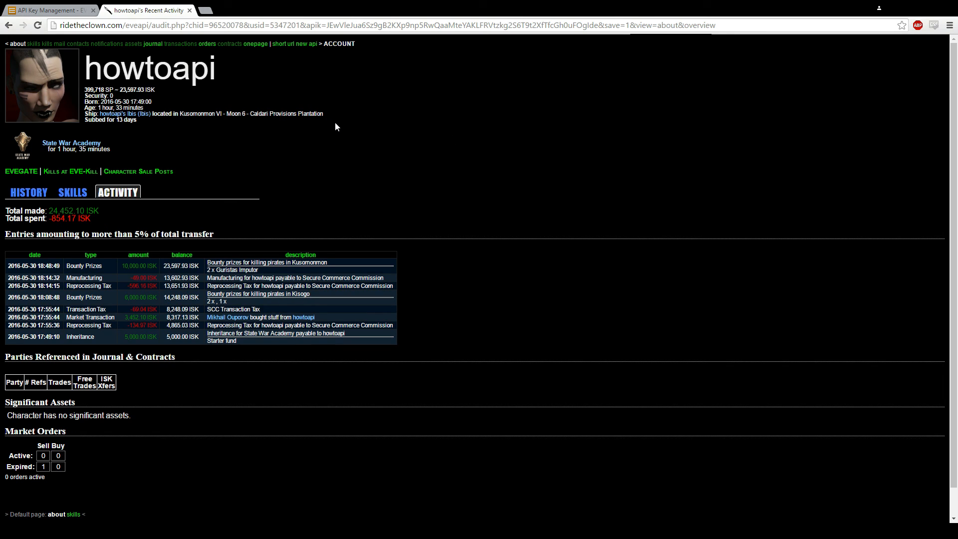